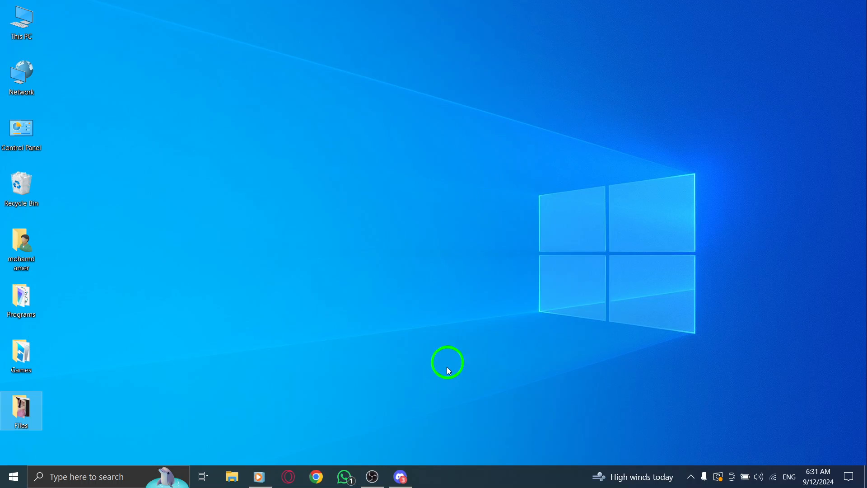
Step: Launch Discord from the taskbar so the Friends page with direct messages shows
left_click(401, 477)
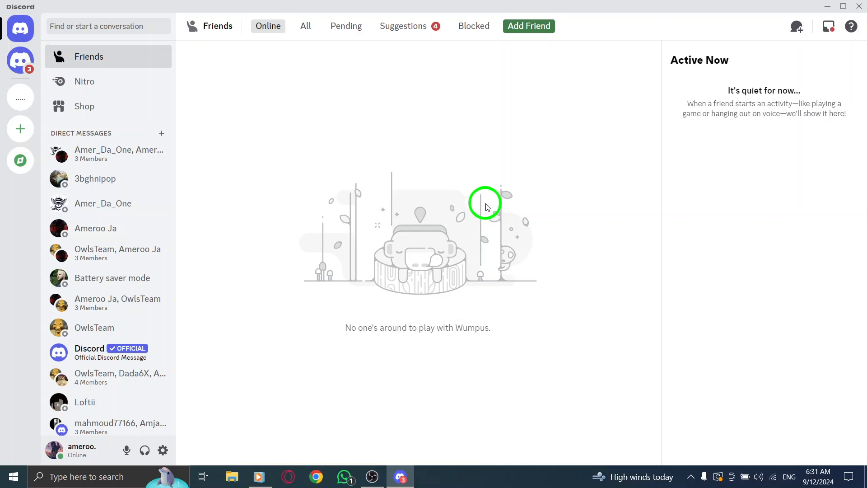
mouse_move(98, 454)
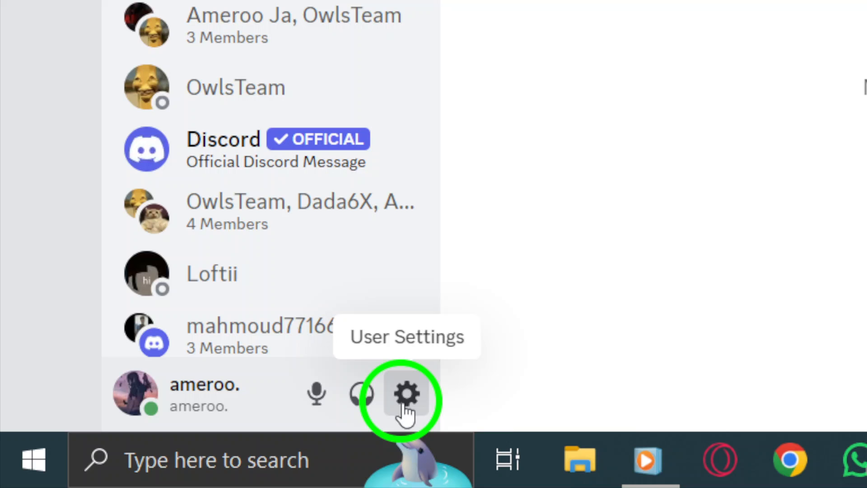
Step: Open User Settings from the gear icon next to the username
left_click(405, 401)
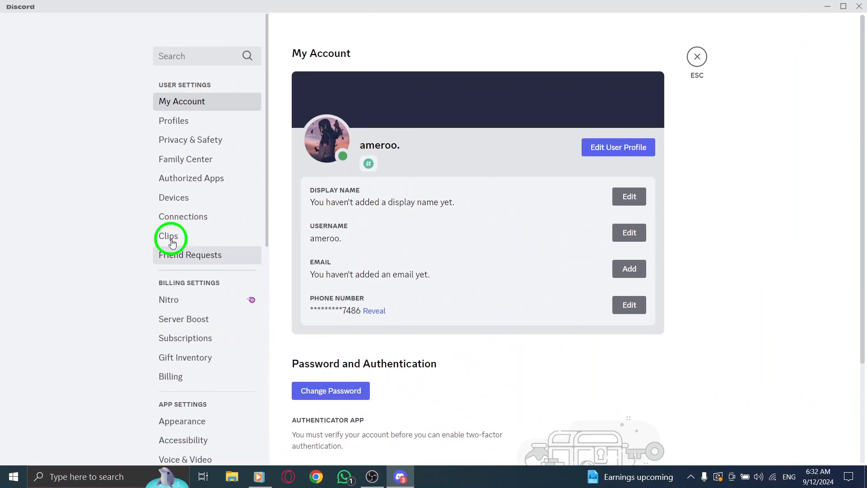
mouse_move(197, 116)
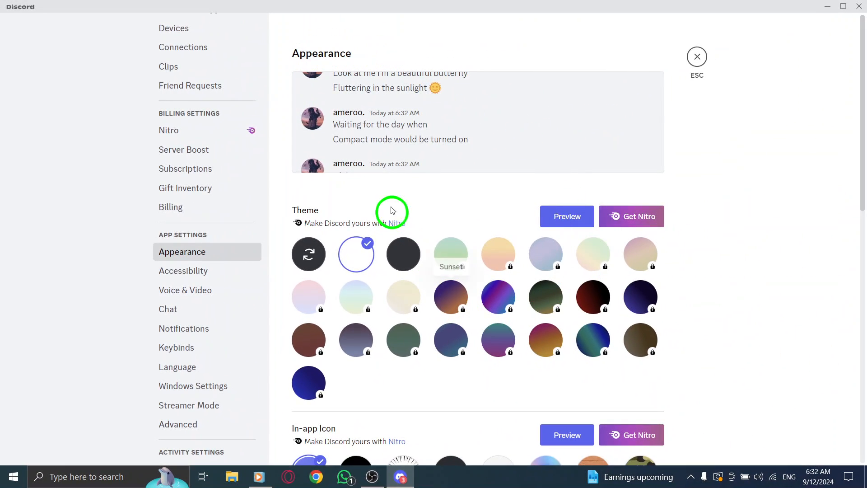
Step: Scroll the Appearance page down to the Chat Font Scaling slider at 16px
scroll("down", 3)
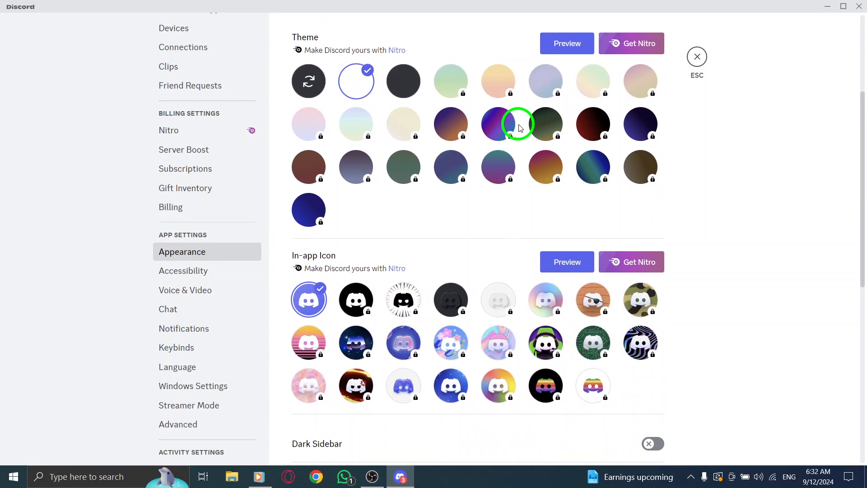
scroll("down", 3)
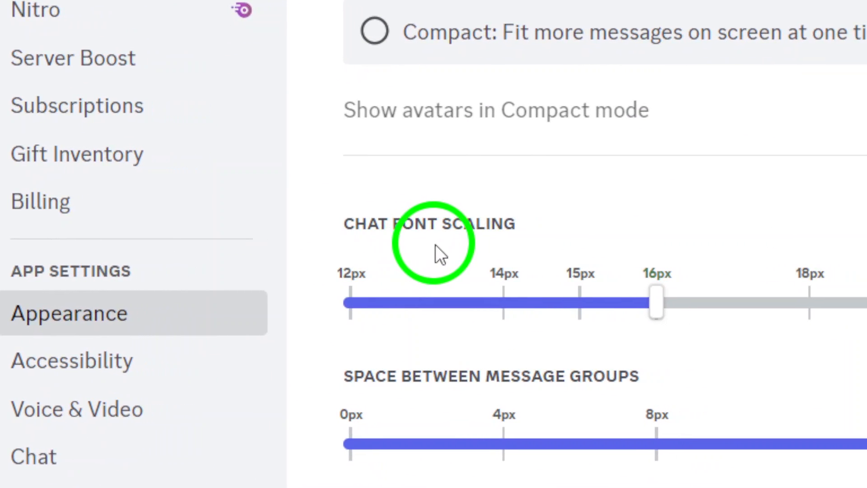
mouse_move(505, 253)
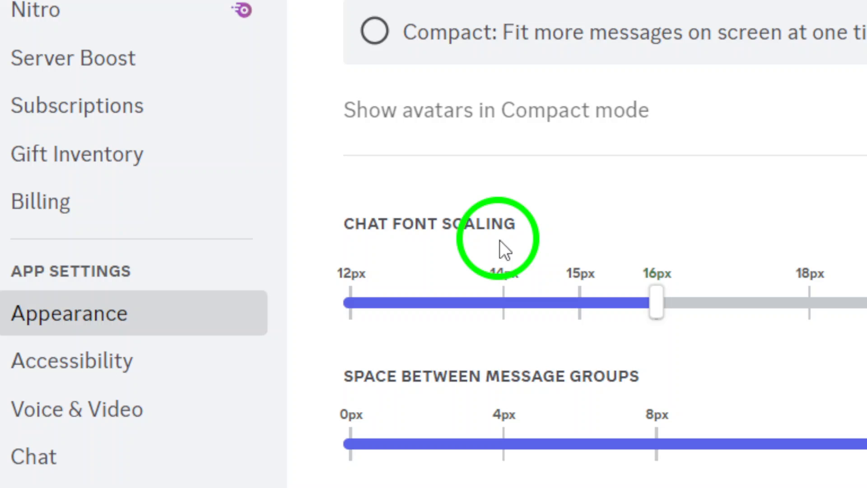
mouse_move(525, 289)
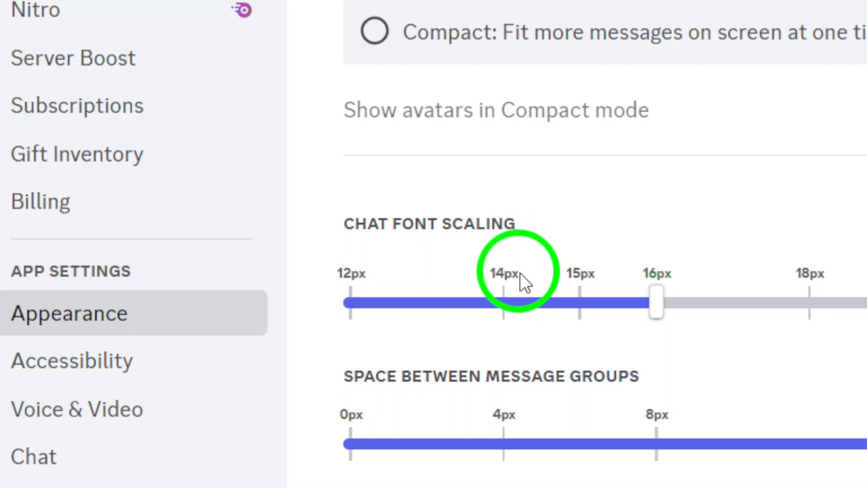
Step: Scroll to the Zoom Level slider, exit settings to Friends, and close the Discord window
scroll("down", 3)
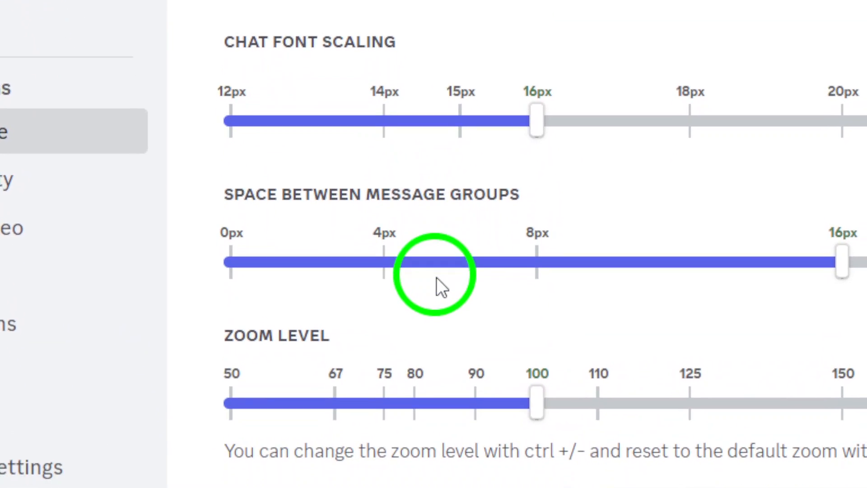
scroll("down", 3)
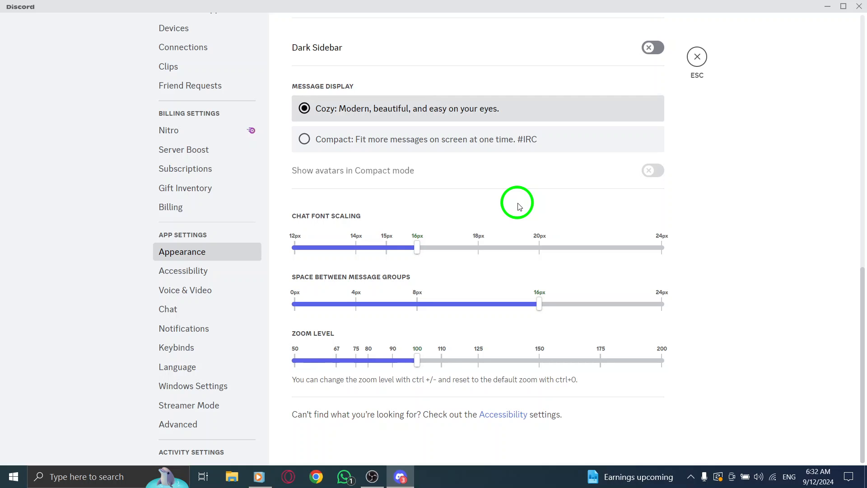
mouse_move(600, 146)
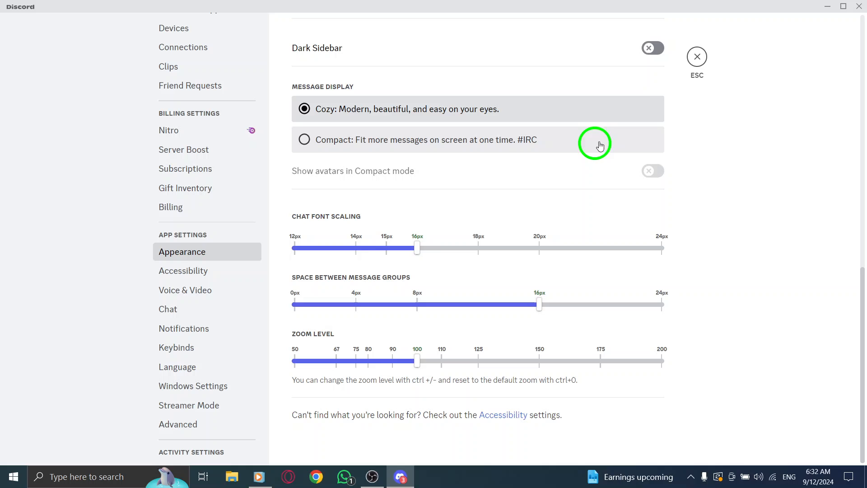
mouse_move(698, 59)
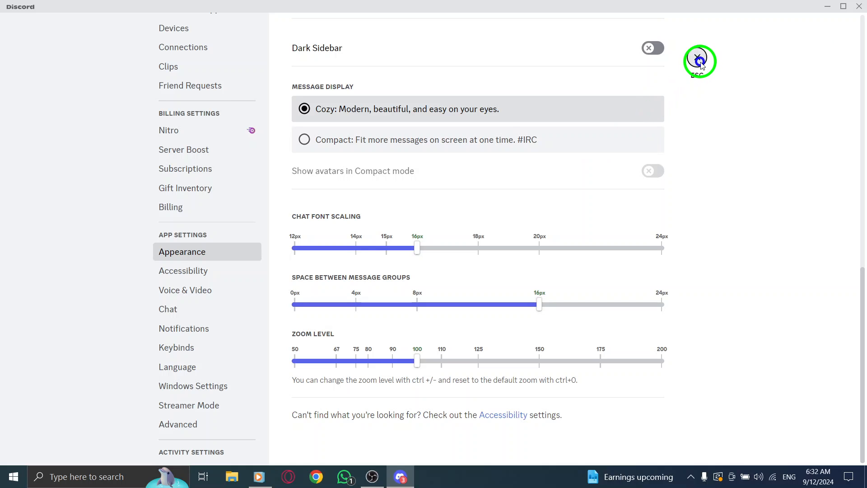
left_click(699, 61)
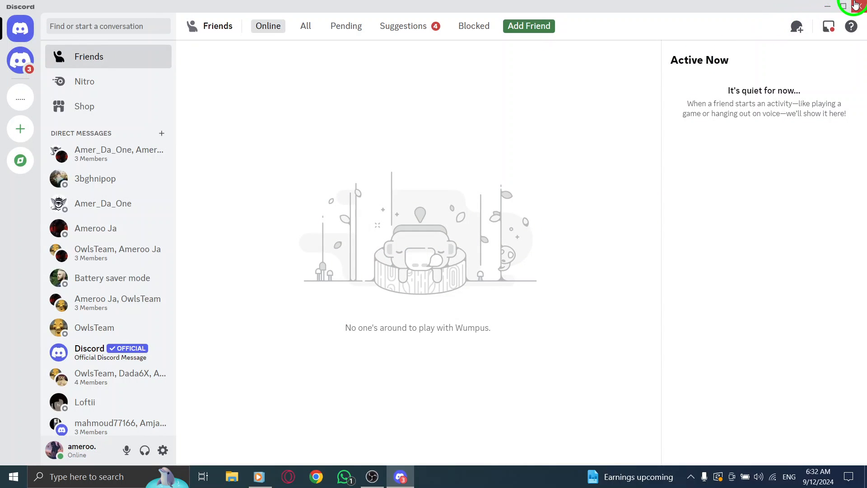
left_click(846, 4)
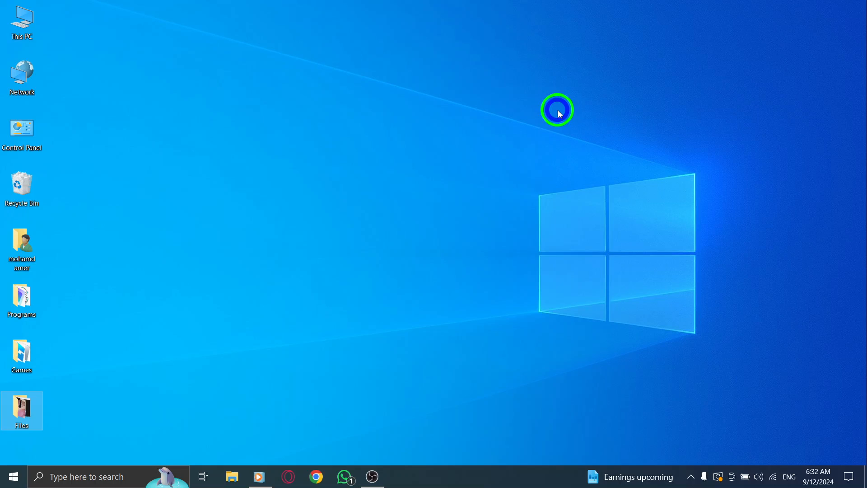